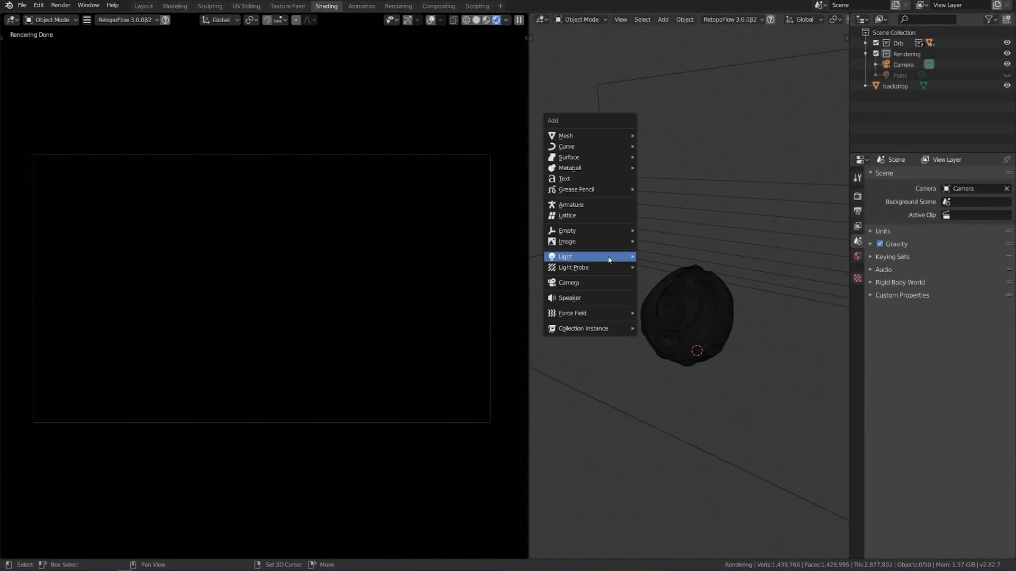
# Add a Point light (Point.001) above the orb so it lights the dark orb over the green floor
pyautogui.click(565, 256)
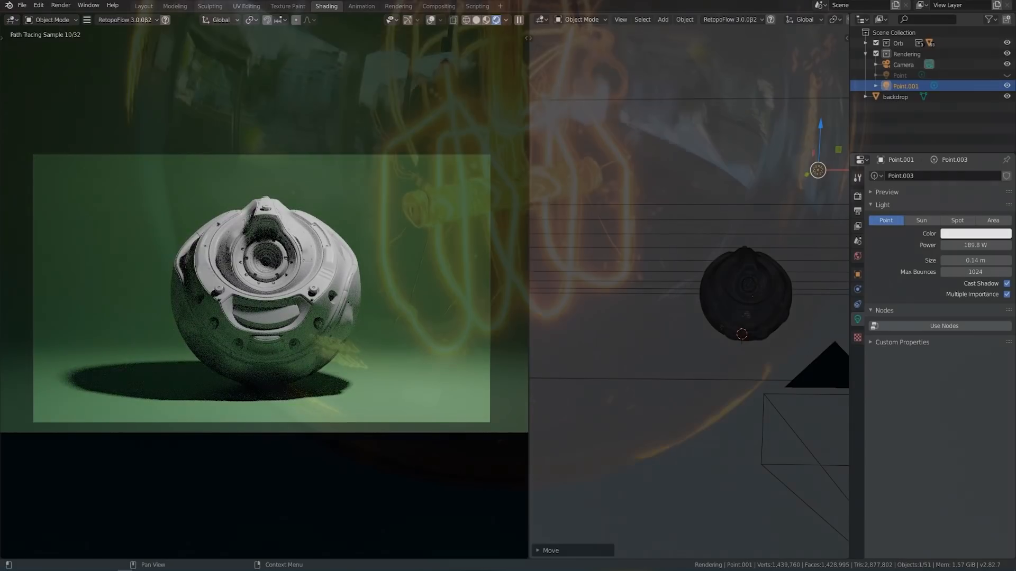
pyautogui.click(143, 7)
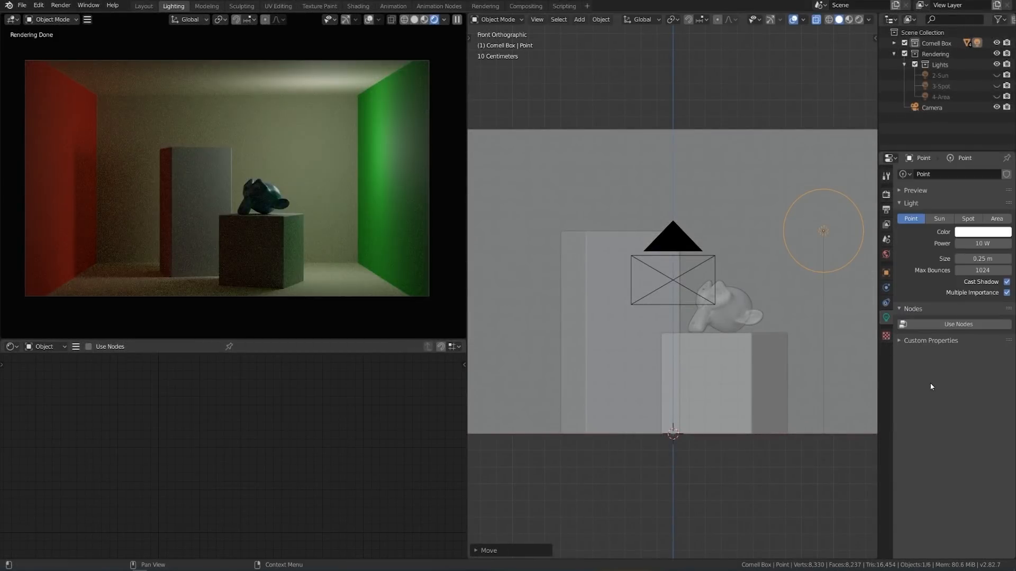
# Switch to the dim-HDR orb scene and adjust the weak point light's colour
pyautogui.click(326, 6)
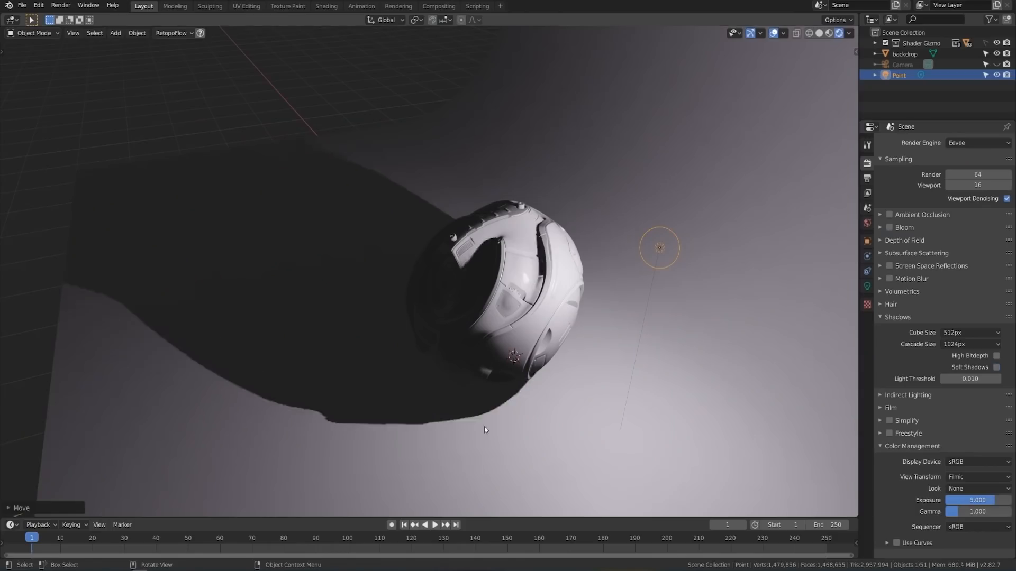
pyautogui.click(969, 332)
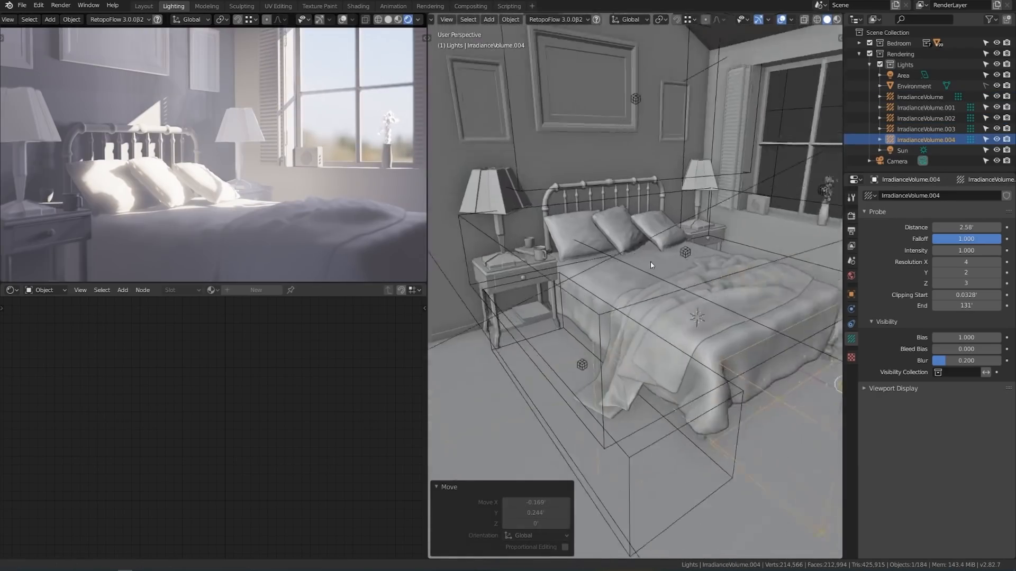
pyautogui.click(326, 5)
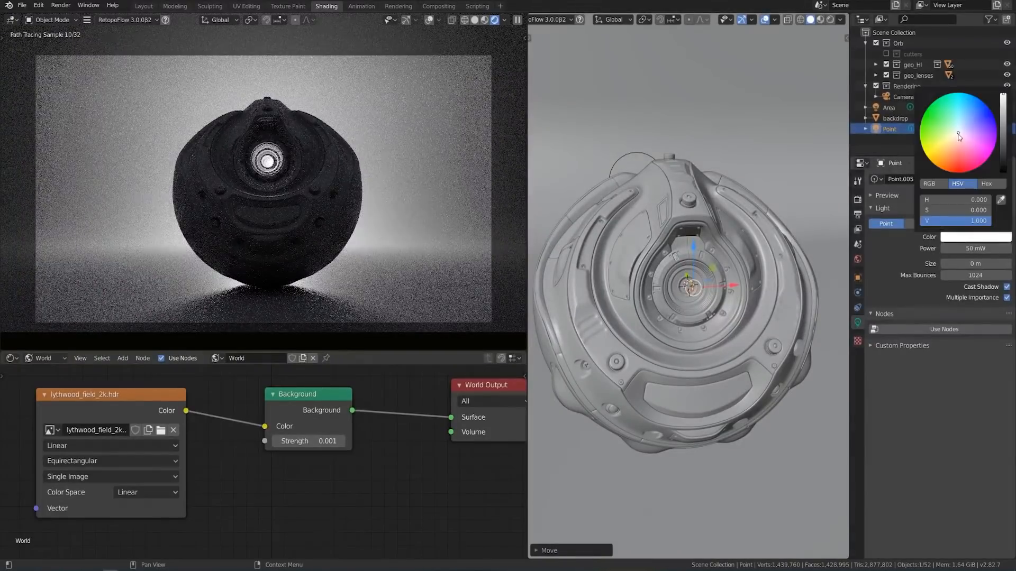
pyautogui.click(890, 107)
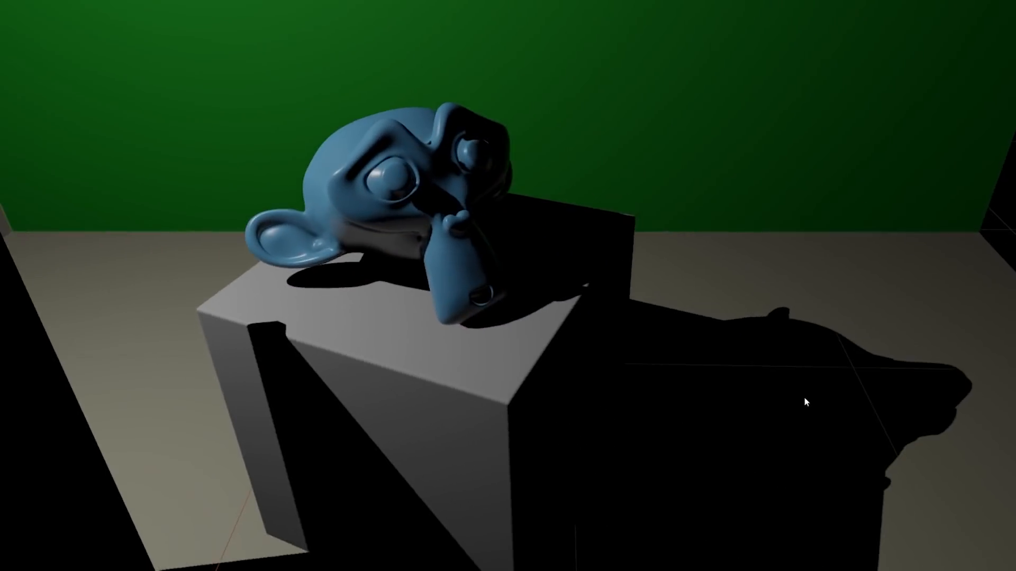
pyautogui.moveTo(806, 403); pyautogui.dragTo(735, 368)
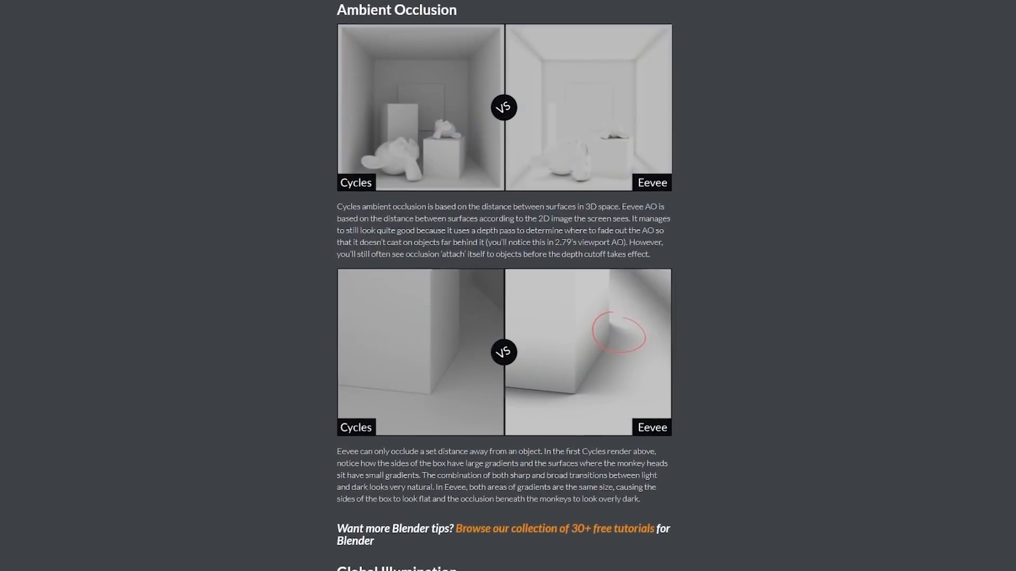
# Scroll through the article's Refraction, Shadows, Volumetrics, Subsurface Scattering, Hair and Fur, and Complex Materials comparisons
pyautogui.scroll(-3)
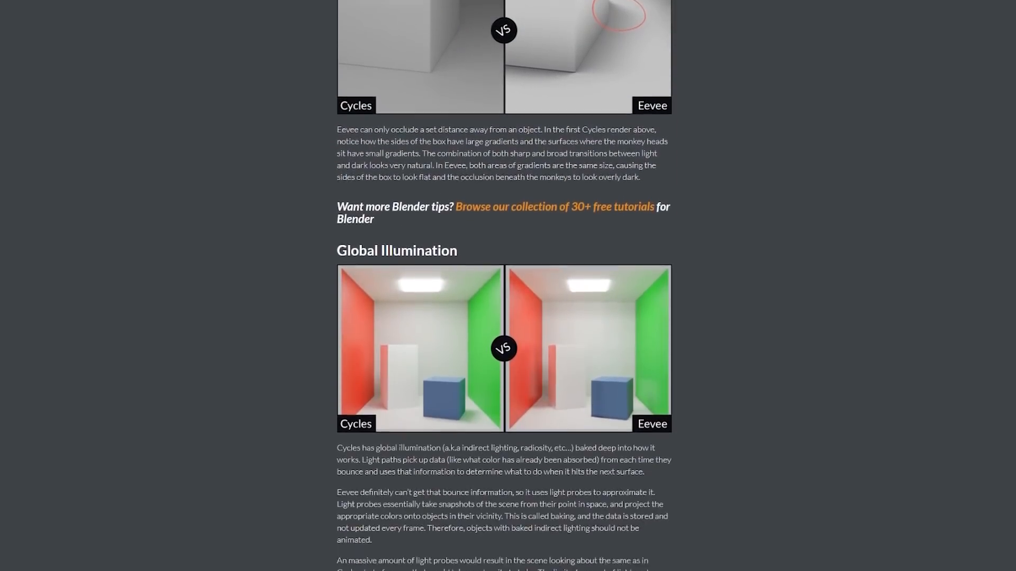
pyautogui.scroll(-3)
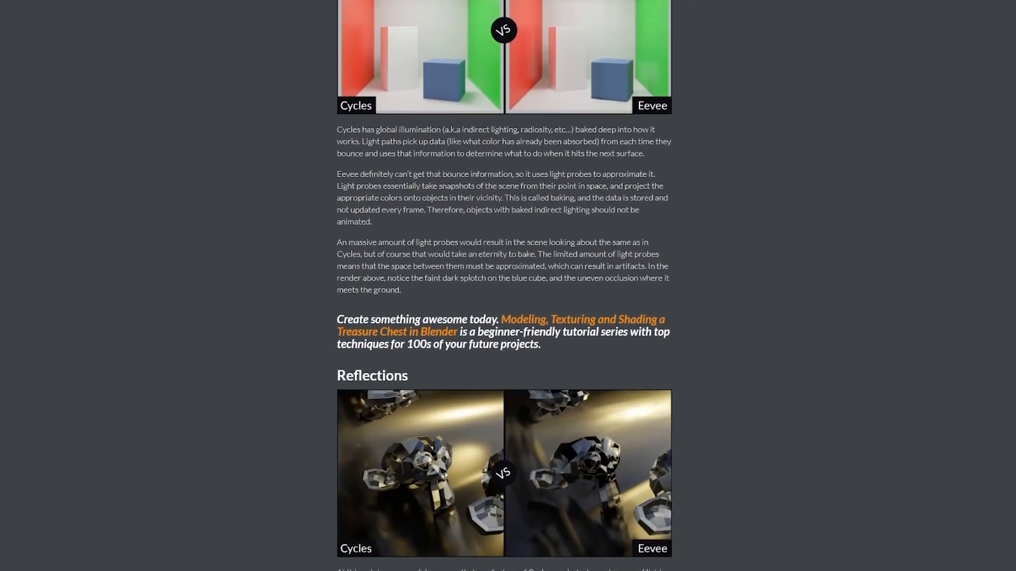
pyautogui.scroll(-3)
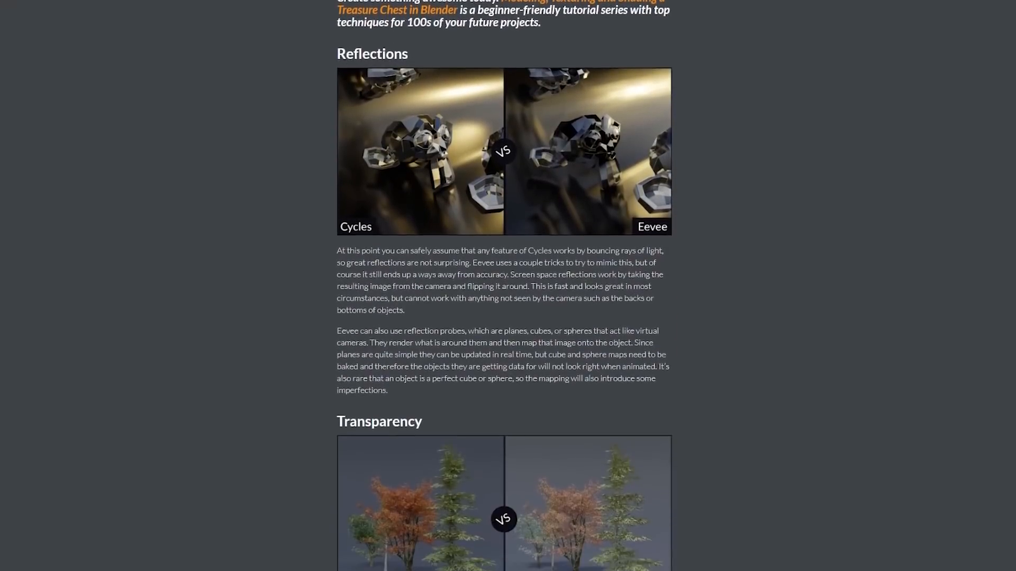
pyautogui.scroll(-3)
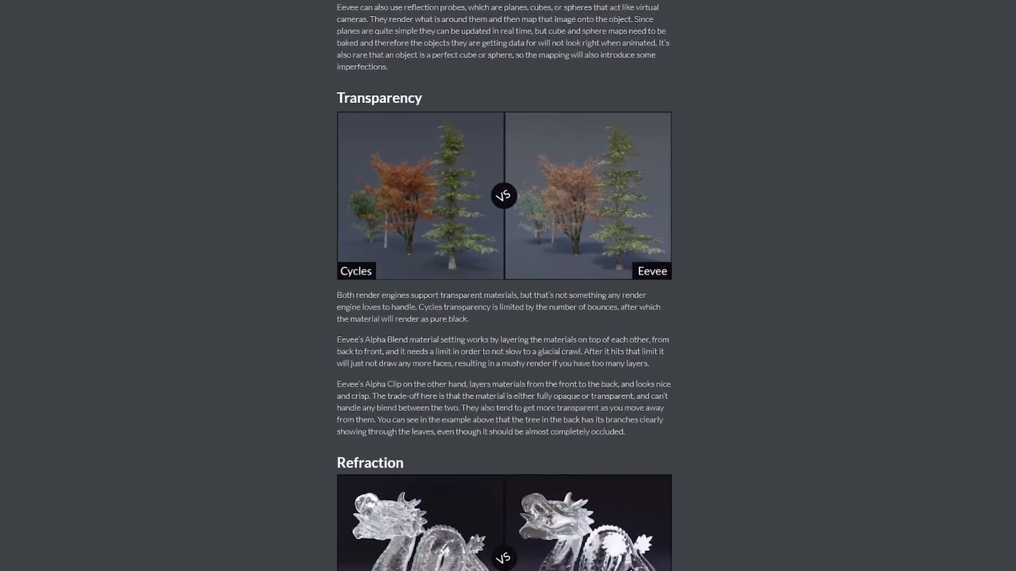
pyautogui.scroll(-3)
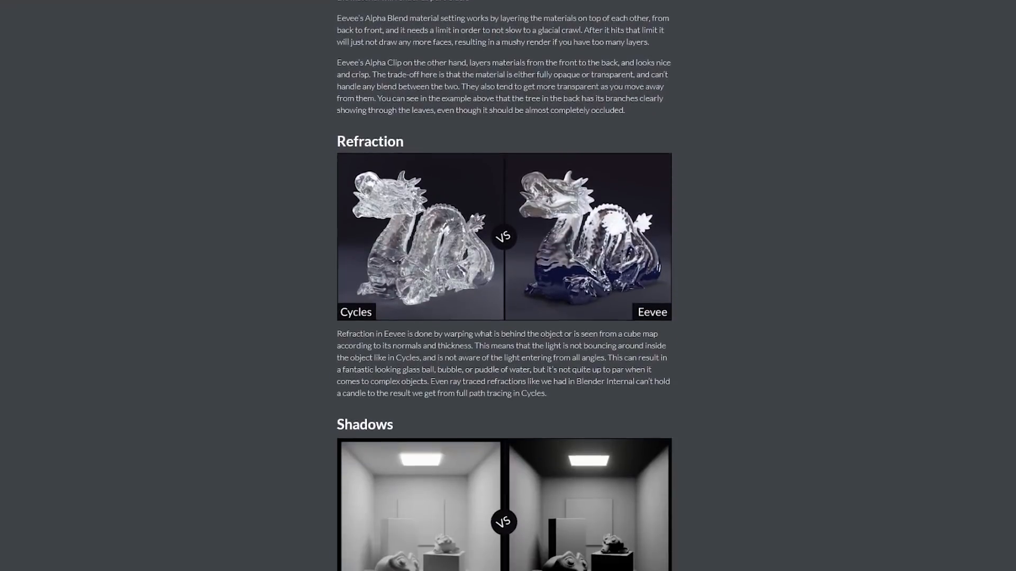
pyautogui.scroll(-3)
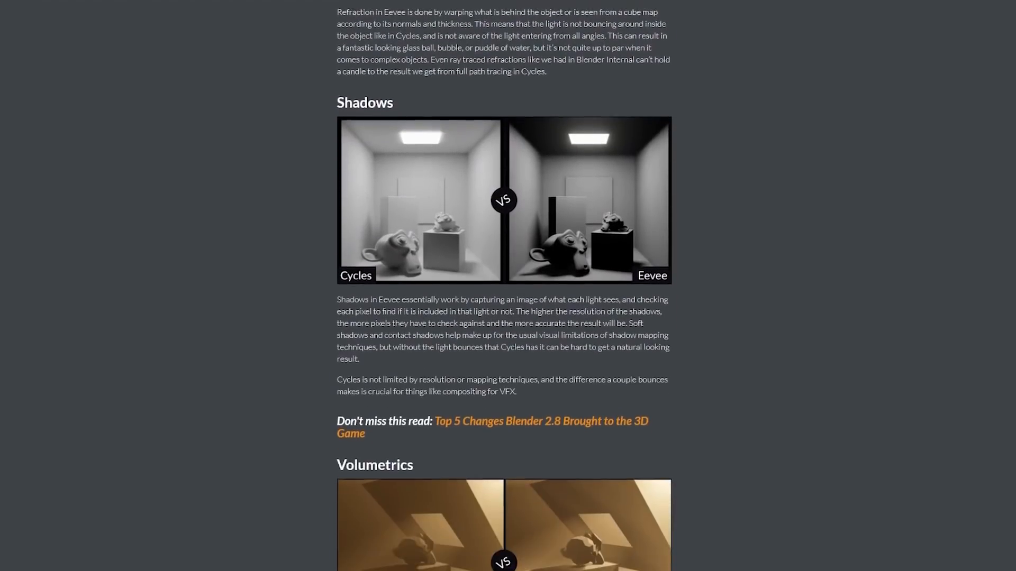
pyautogui.scroll(-3)
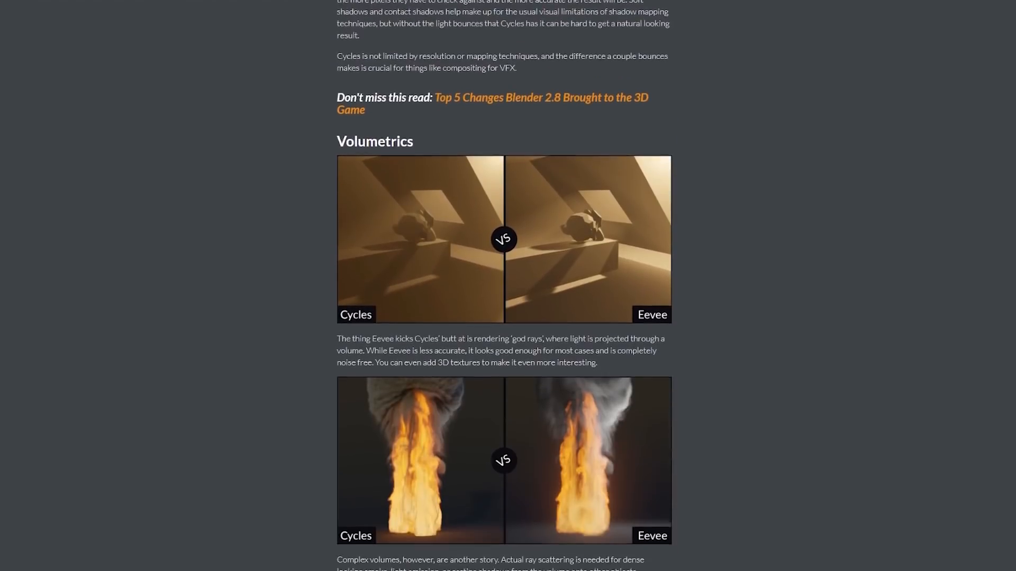
pyautogui.scroll(-3)
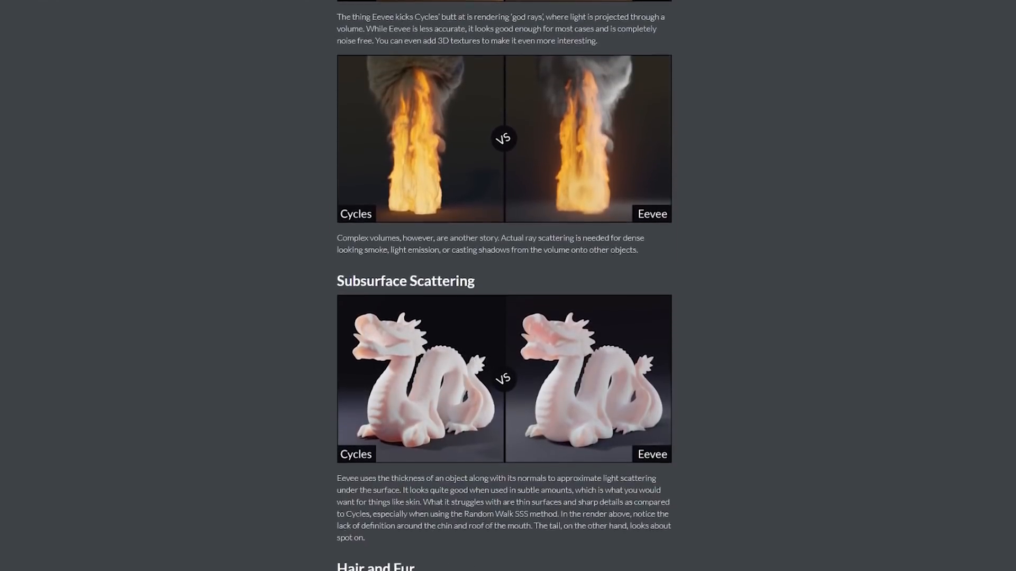
pyautogui.scroll(-3)
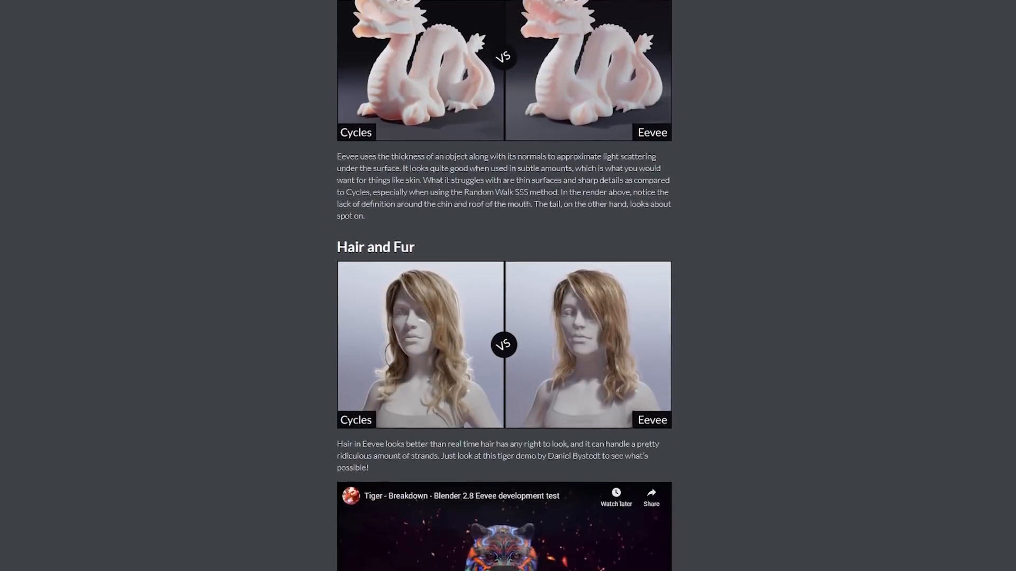
pyautogui.scroll(-3)
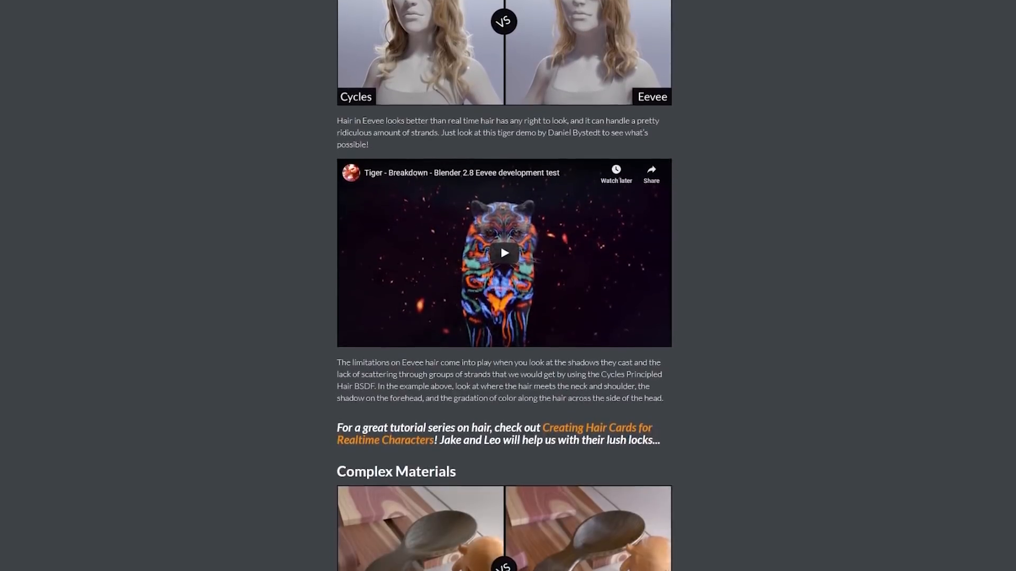
pyautogui.scroll(-3)
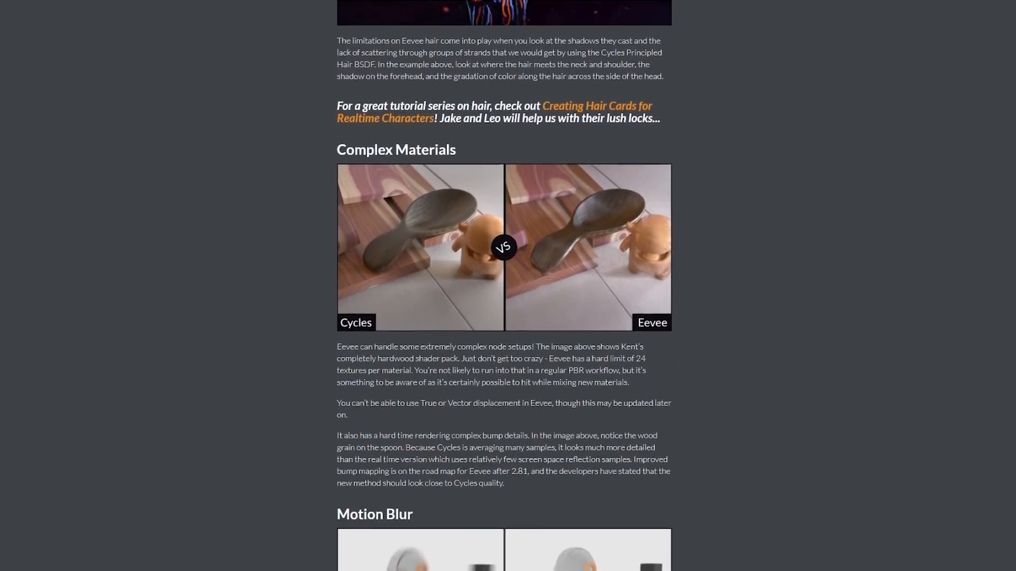
pyautogui.scroll(-3)
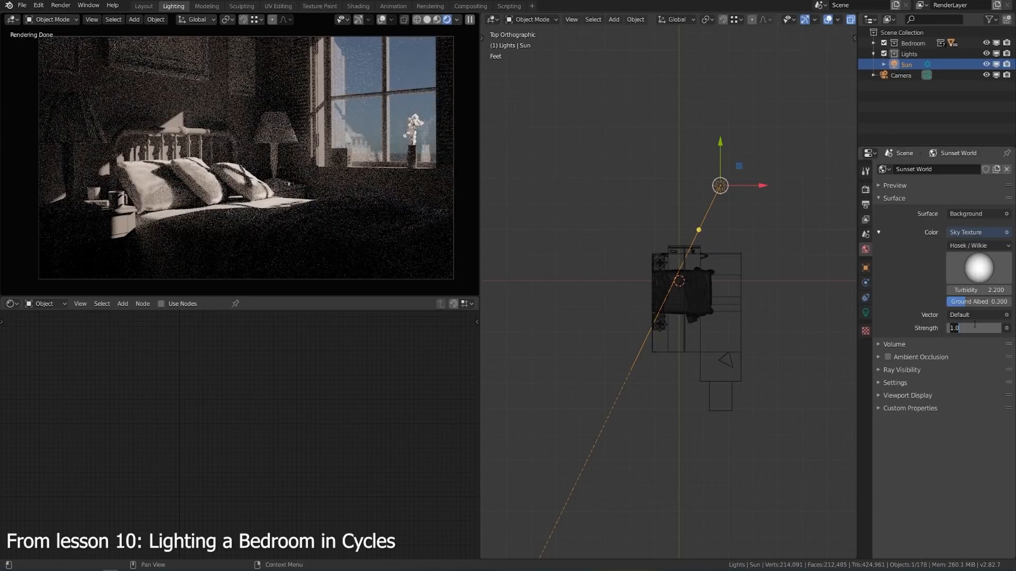
# Set the Sky Texture world Strength to 50 to brighten the bedroom render
pyautogui.write('50.000')
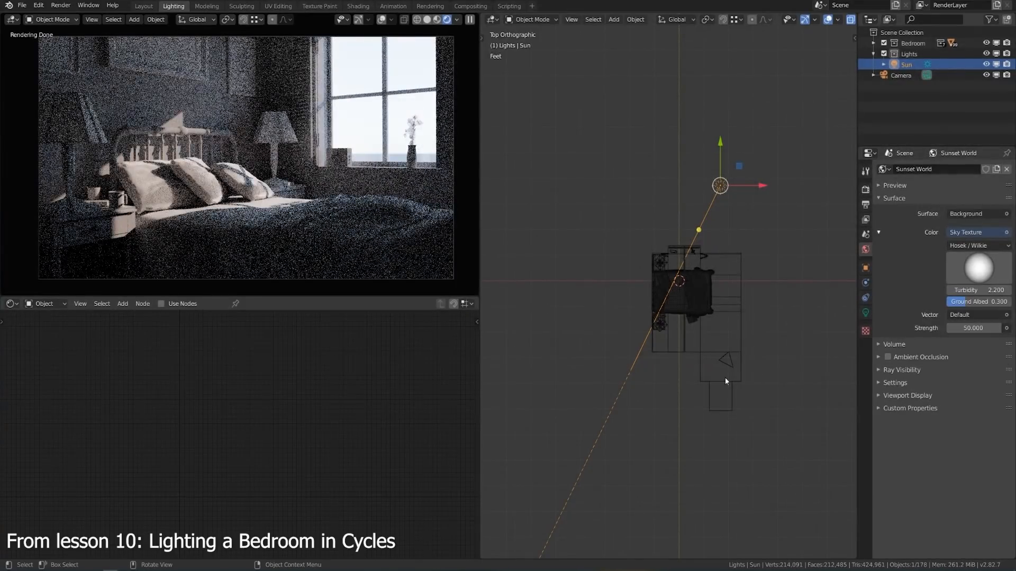
pyautogui.moveTo(408, 172)
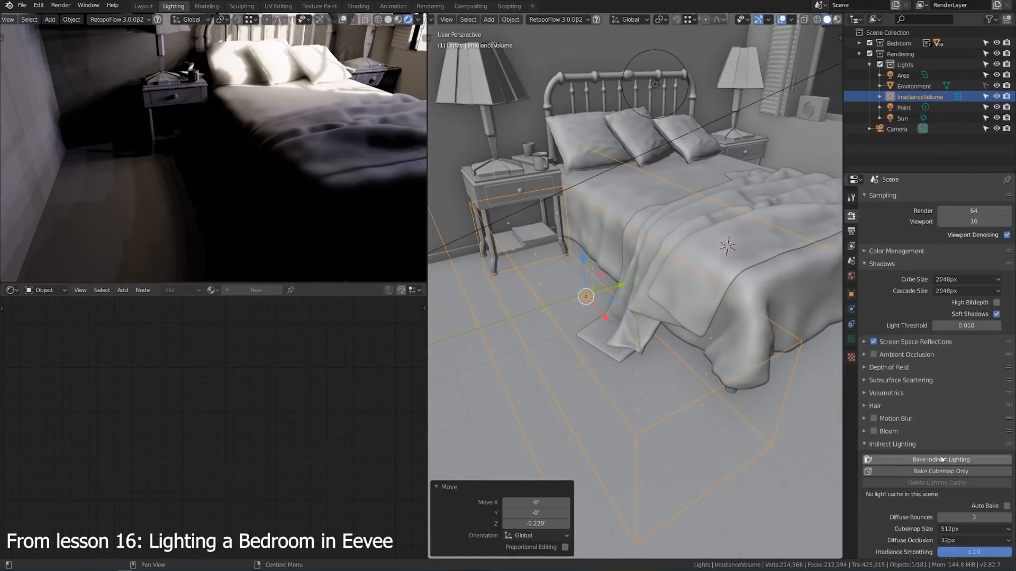
# Rotate the Environment Texture mapping Z from -80.2° to about -81.5° to re-angle the daylight
pyautogui.click(941, 459)
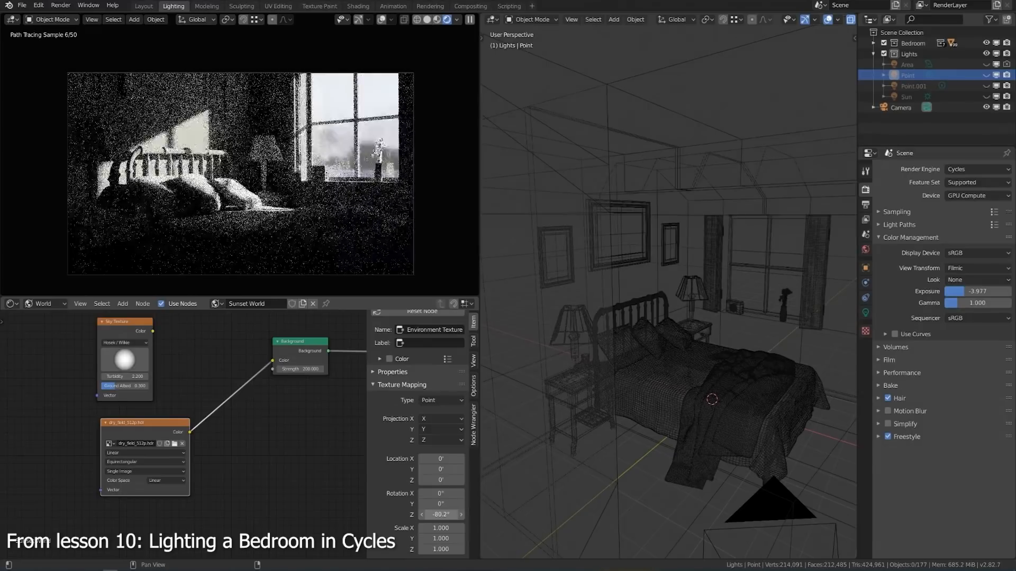
pyautogui.moveTo(442, 514); pyautogui.dragTo(433, 514)
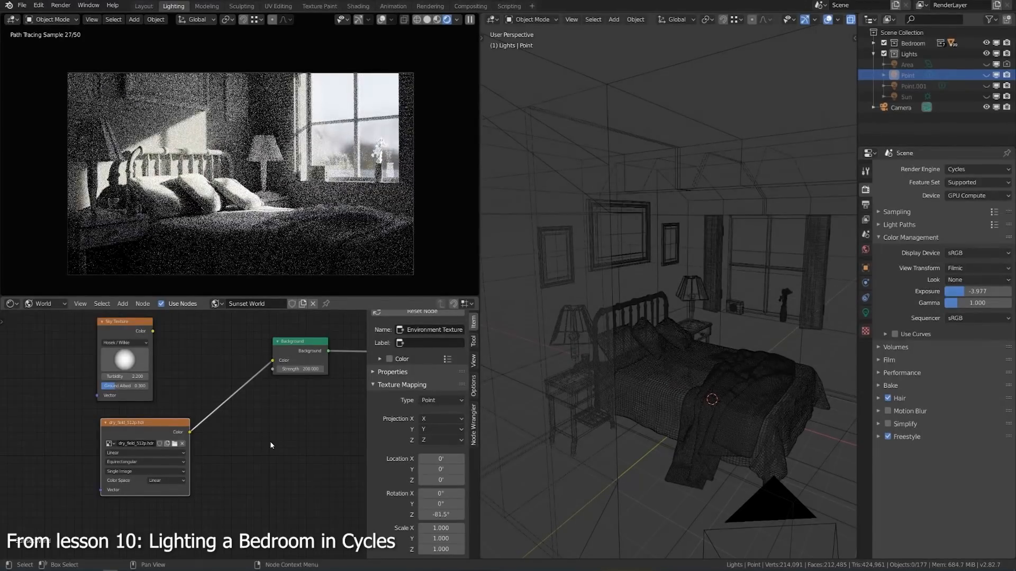